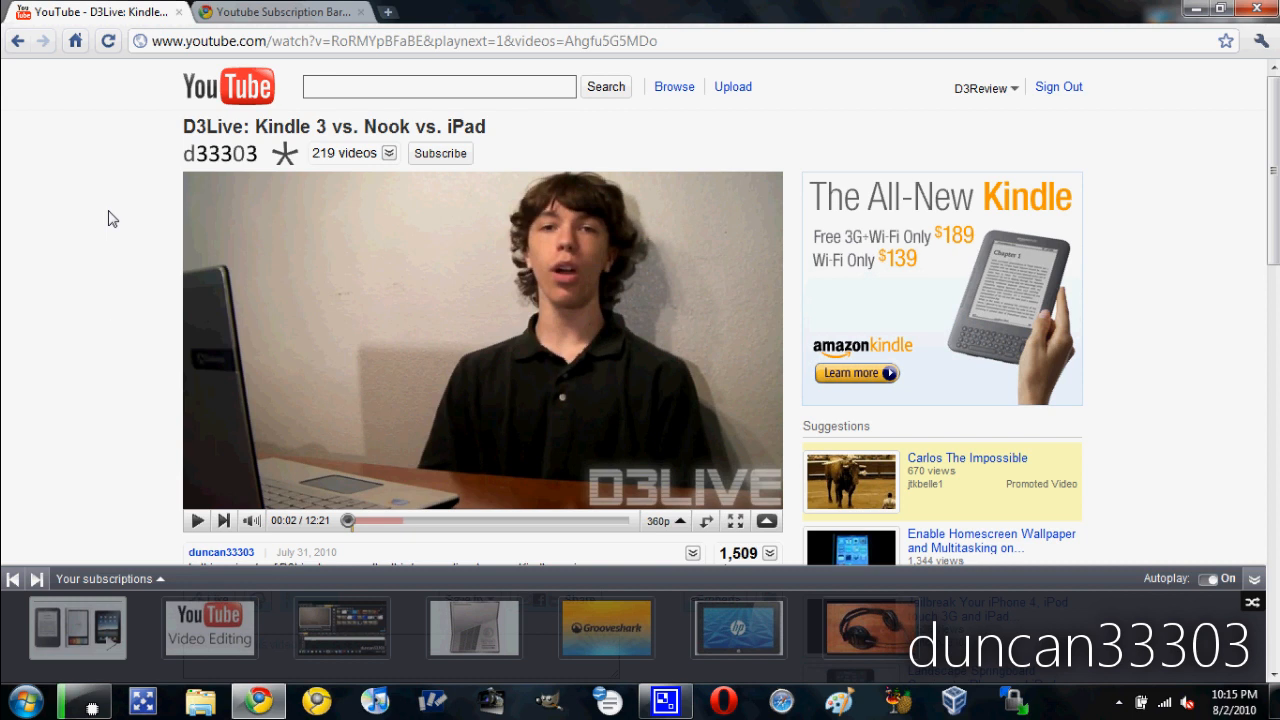
mouse_move(128, 502)
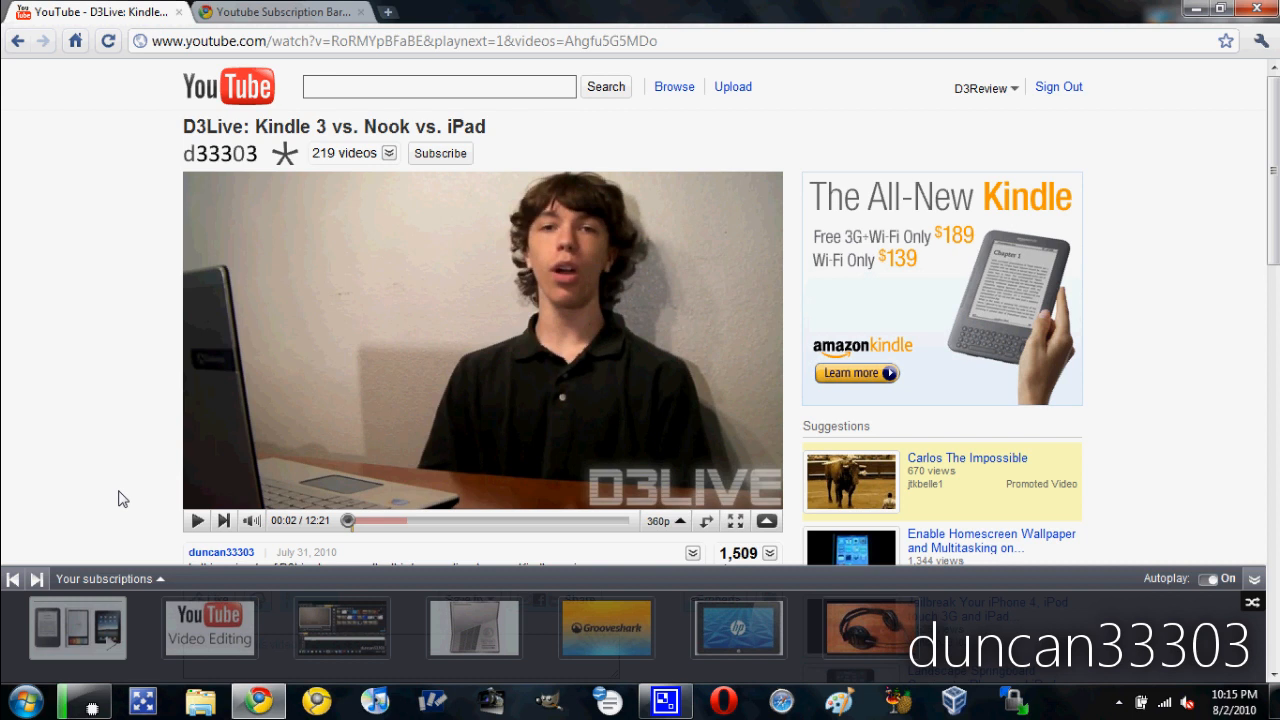
mouse_move(98, 280)
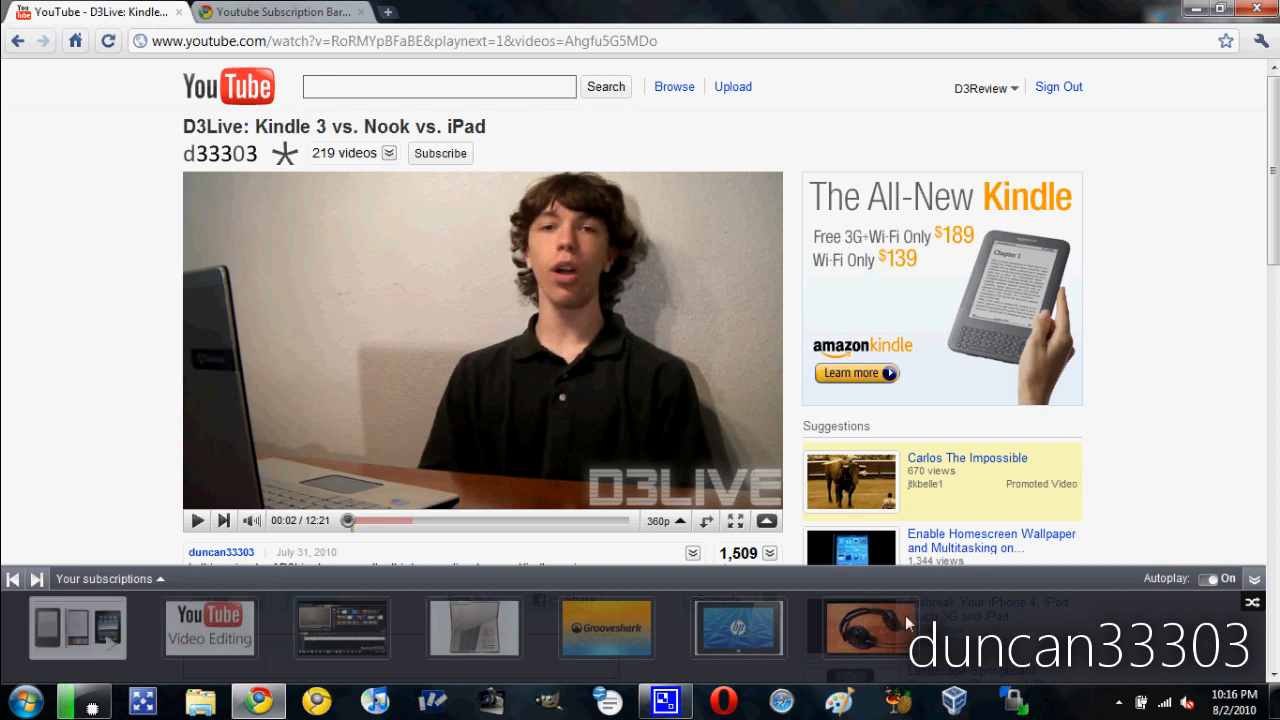
mouse_move(1036, 628)
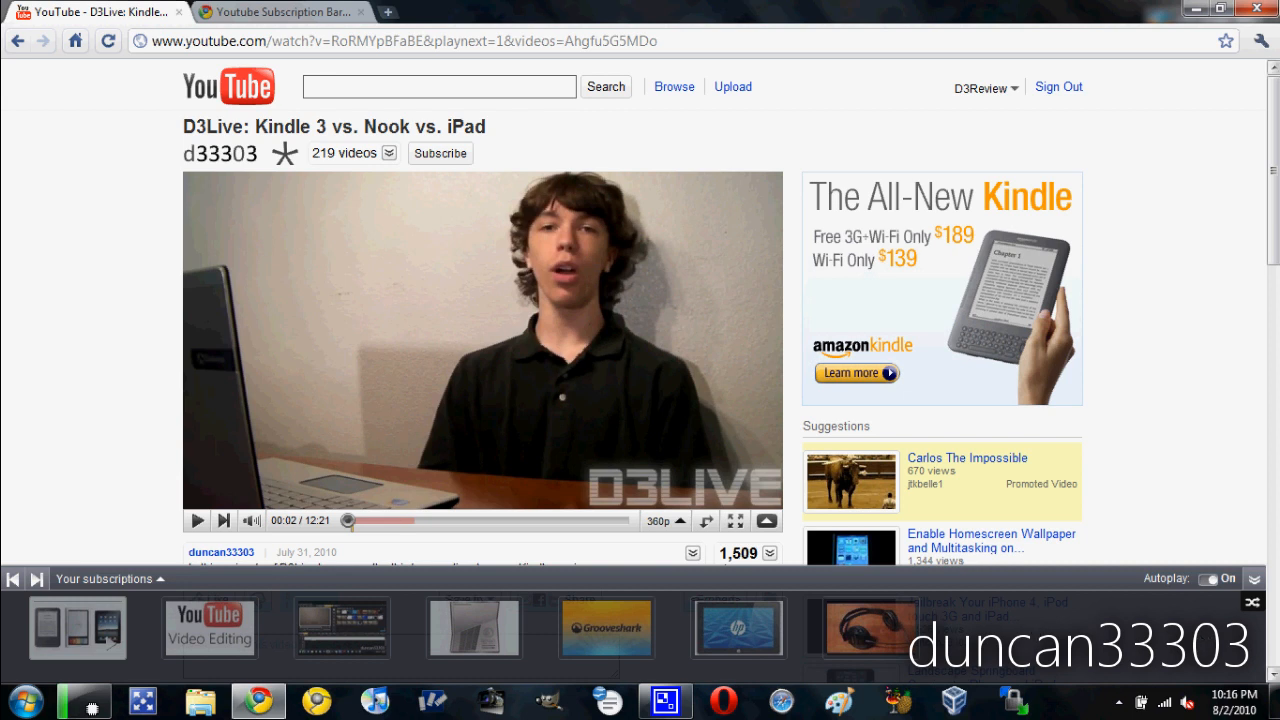
mouse_move(1212, 490)
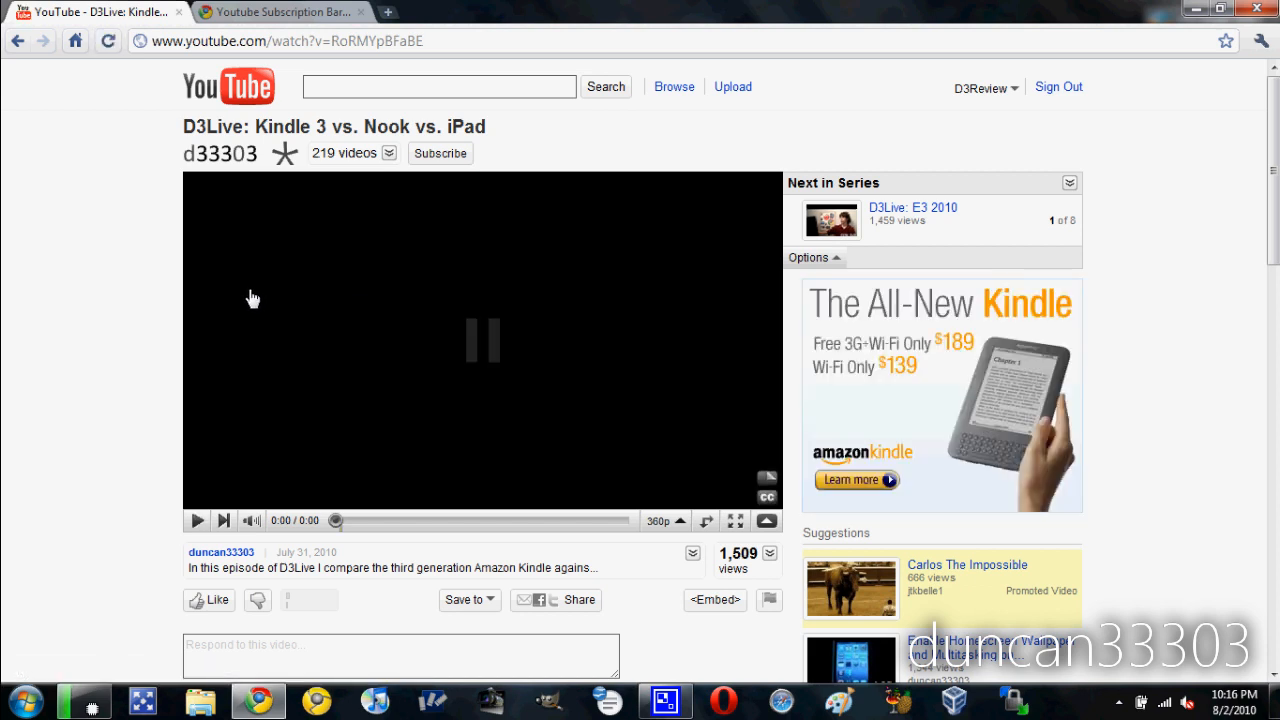
mouse_move(108, 326)
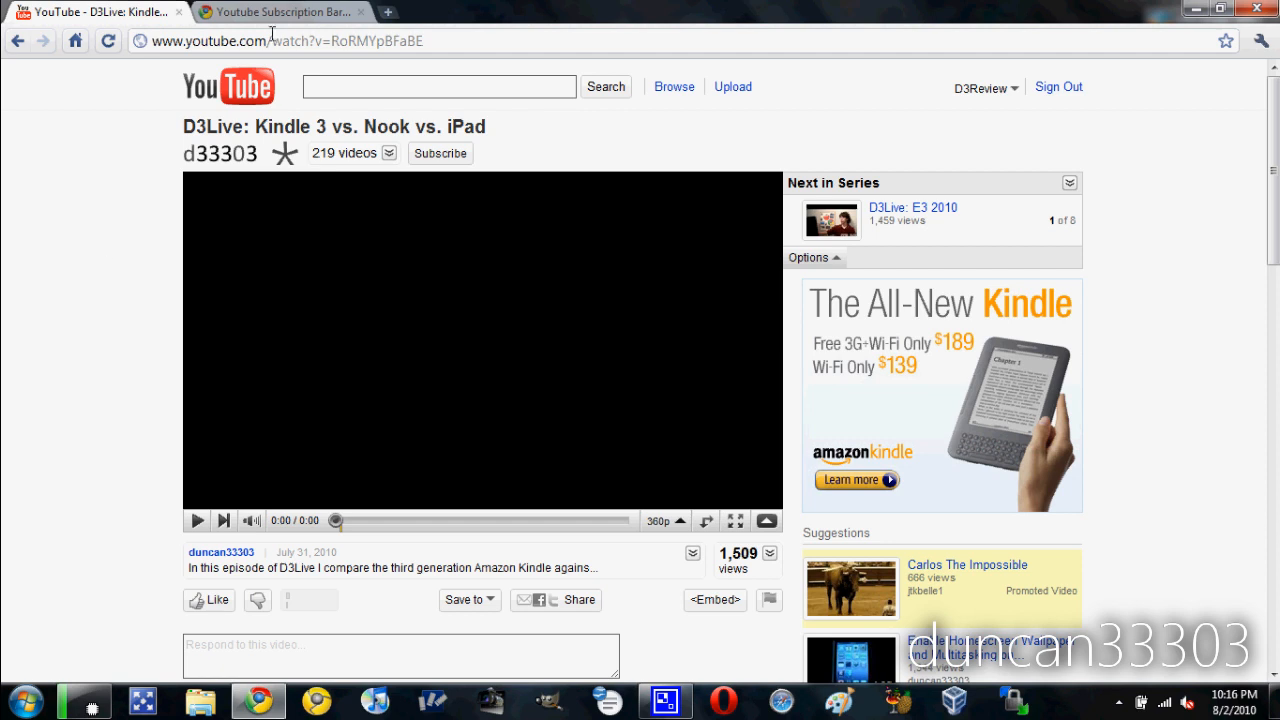
mouse_move(280, 12)
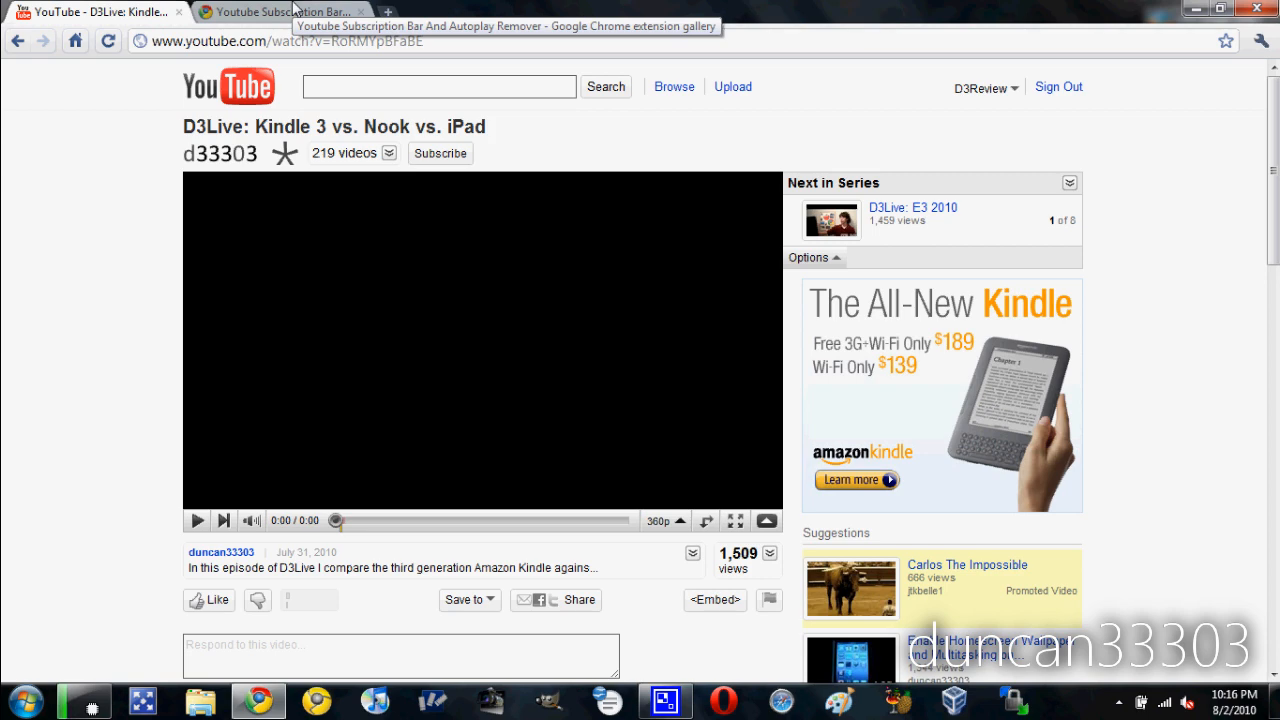
- Install the 'Youtube Subscription Bar And Autoplay Remover' extension from its store page and confirm
left_click(280, 12)
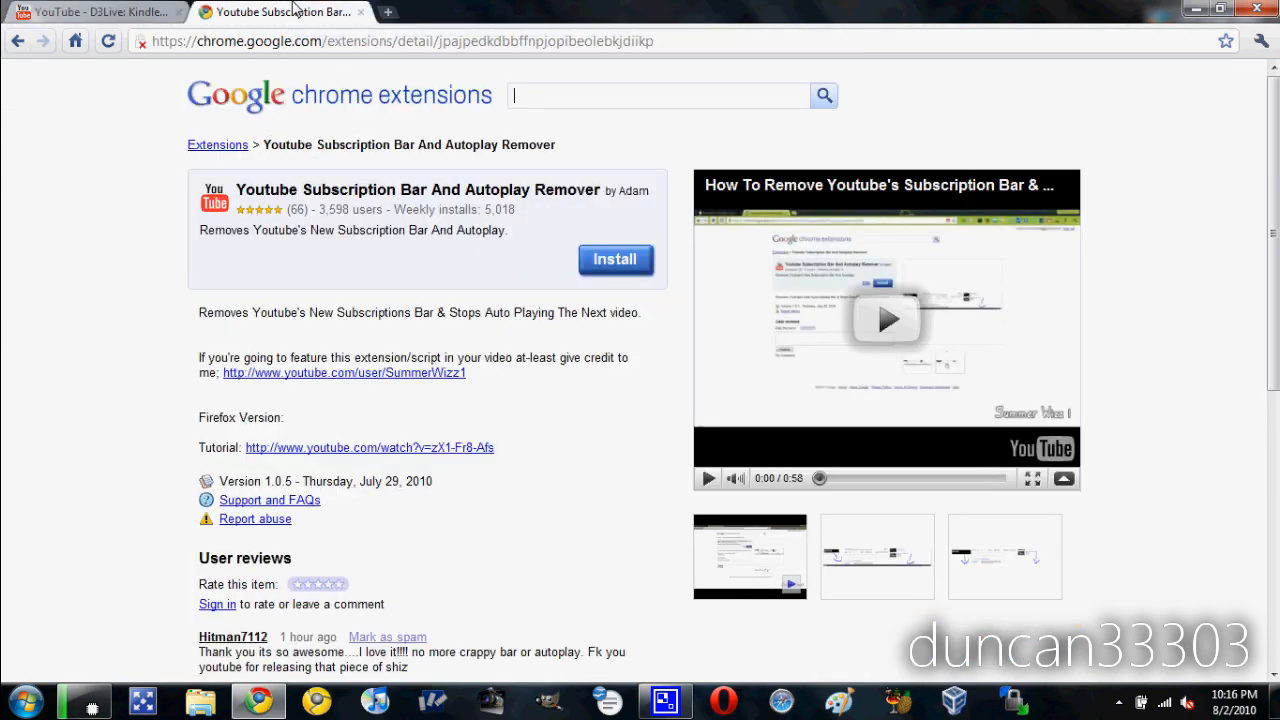
mouse_move(176, 76)
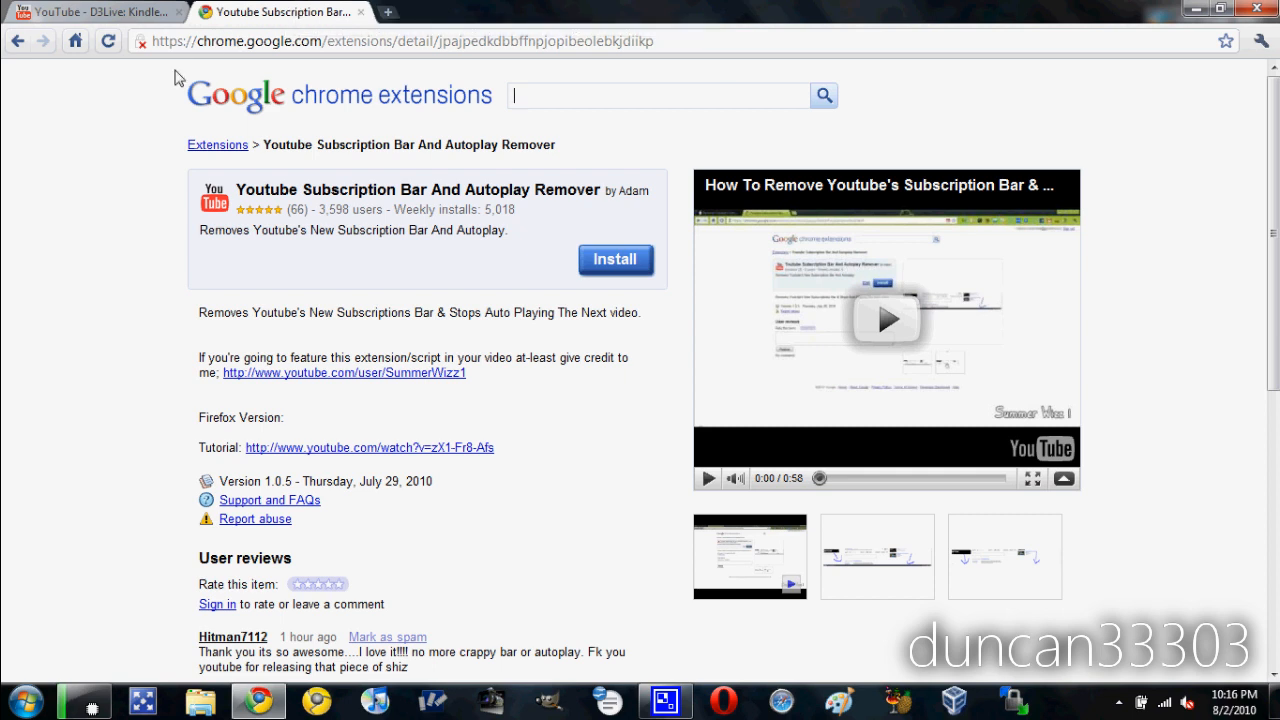
mouse_move(460, 152)
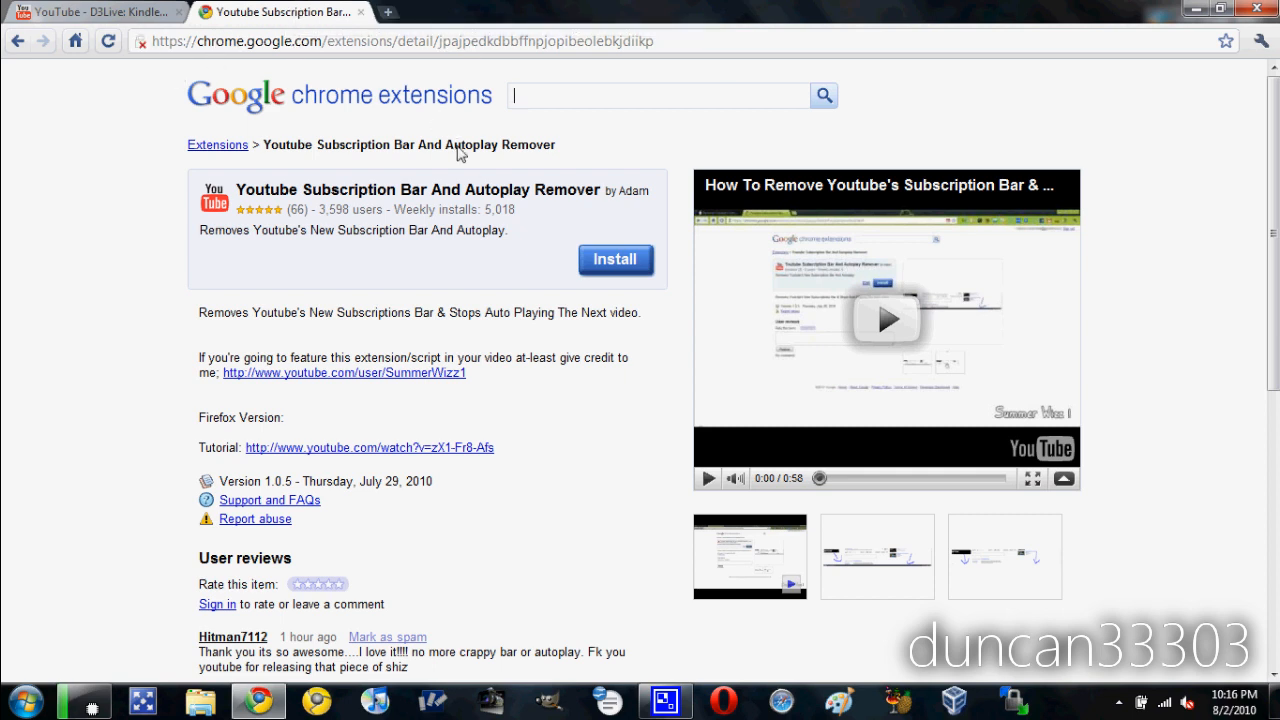
left_click(616, 260)
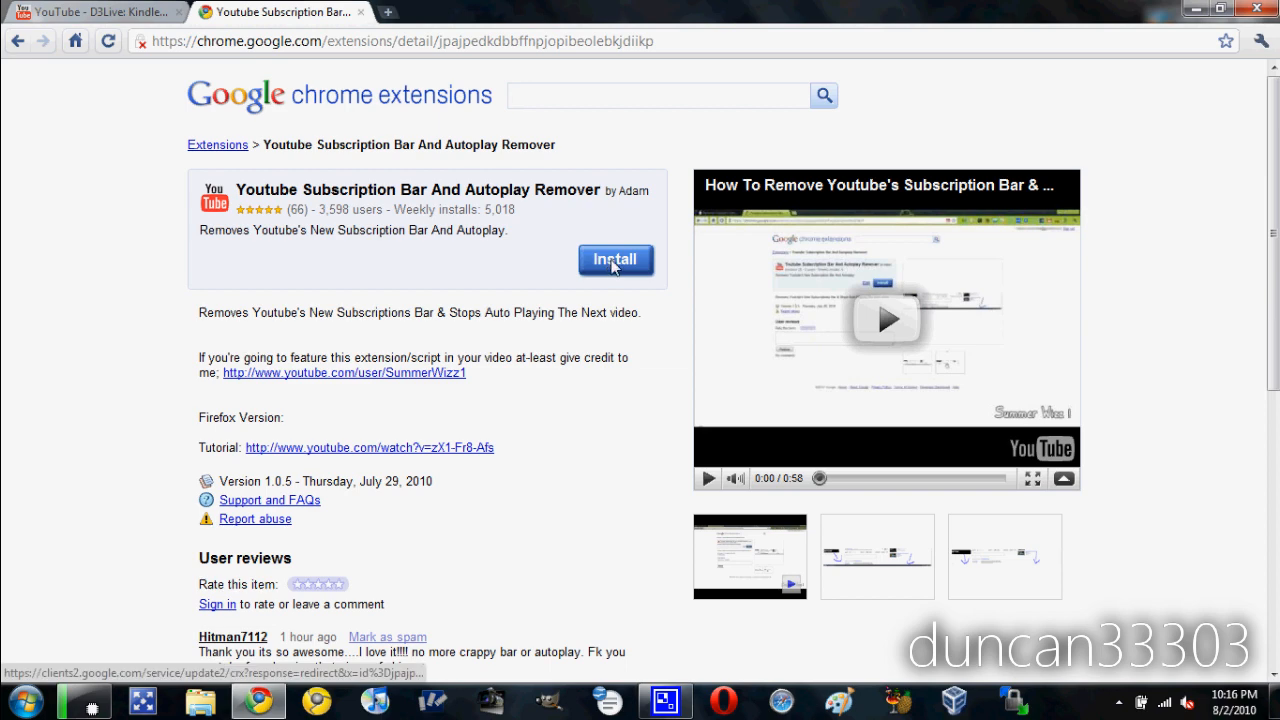
left_click(616, 260)
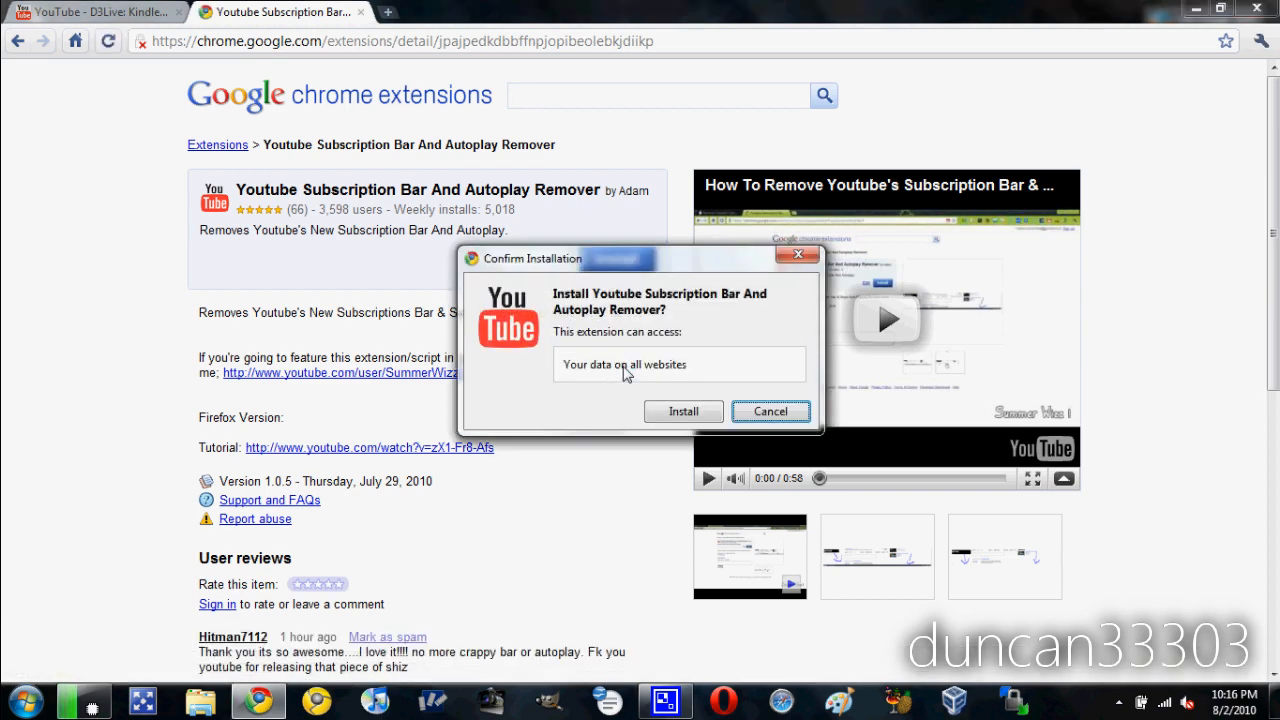
left_click(684, 412)
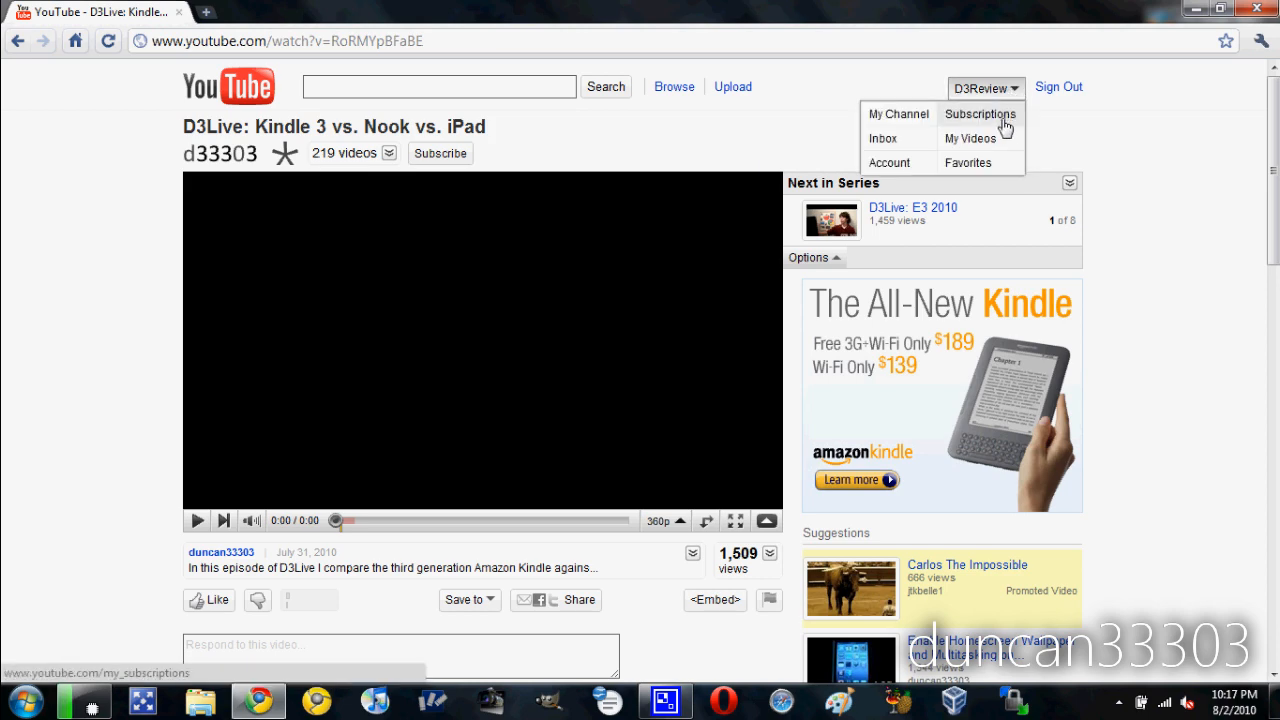
- From the Subscriptions page, play the Mac and Windows Video Editing Programs video
left_click(980, 114)
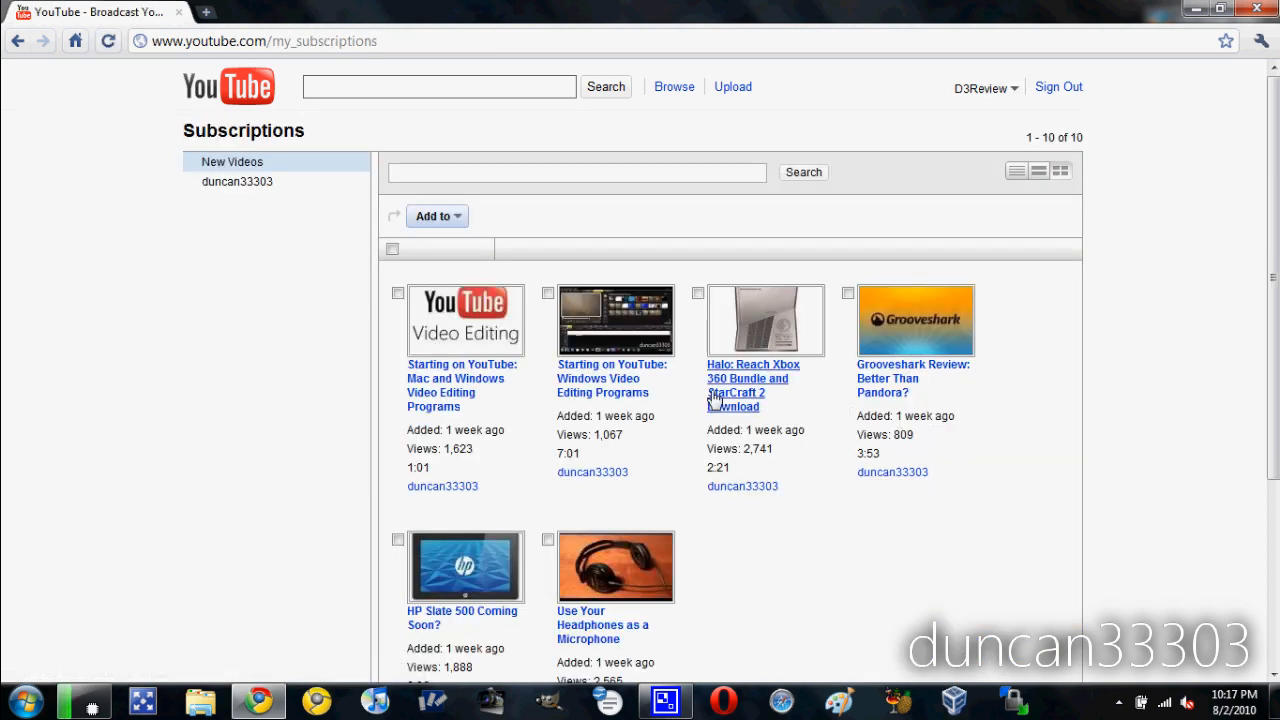
left_click(462, 384)
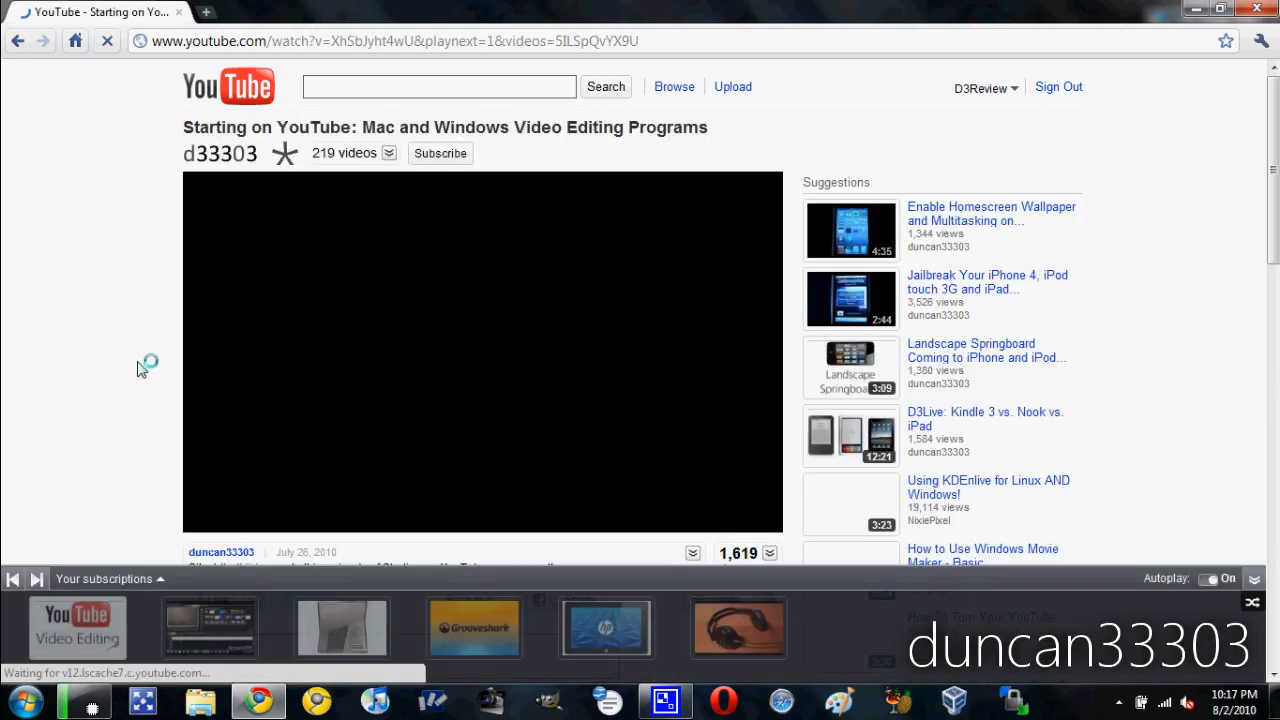